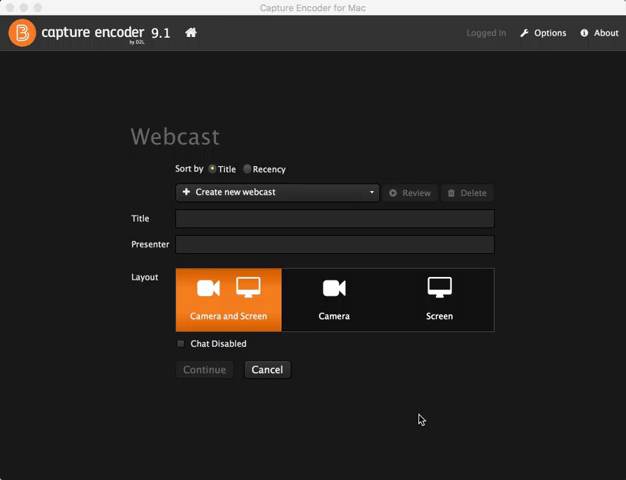
pyautogui.moveTo(418, 425)
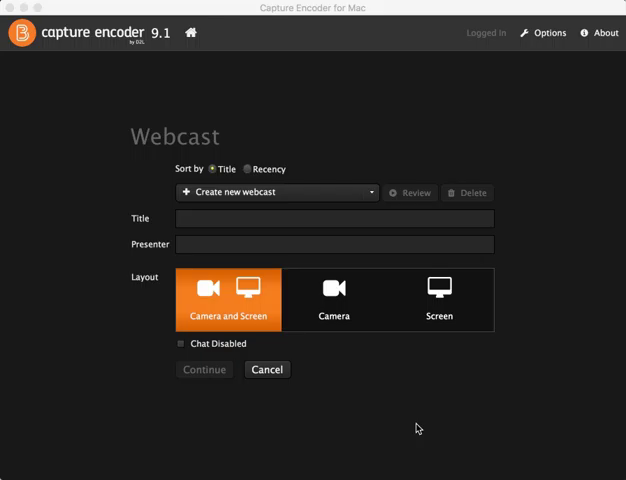
pyautogui.moveTo(399, 392)
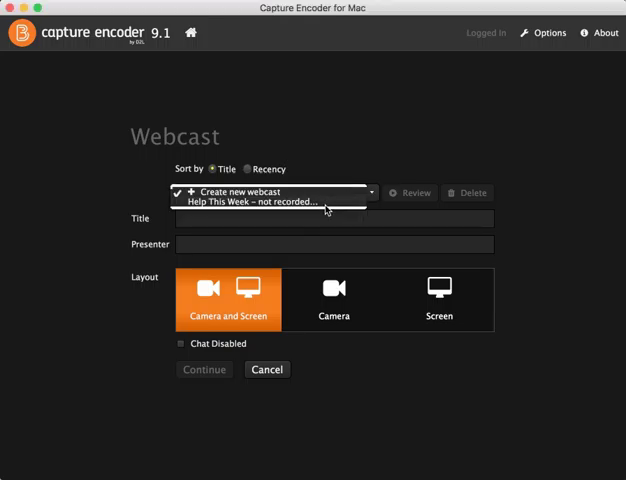
# Step: Select the 'Help This Week' webcast and choose the Screen-only layout
pyautogui.click(267, 197)
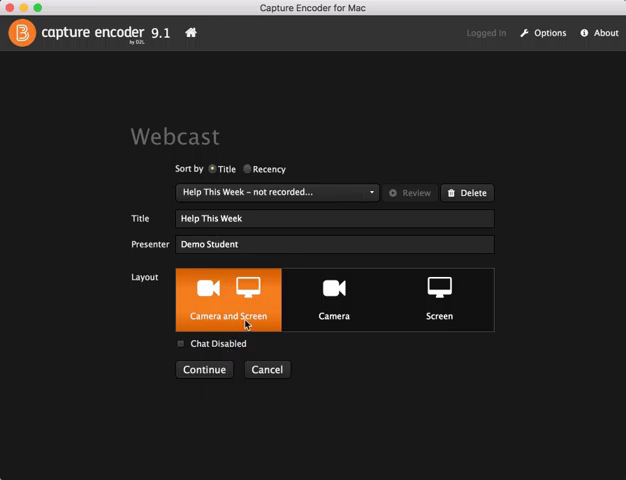
pyautogui.click(439, 300)
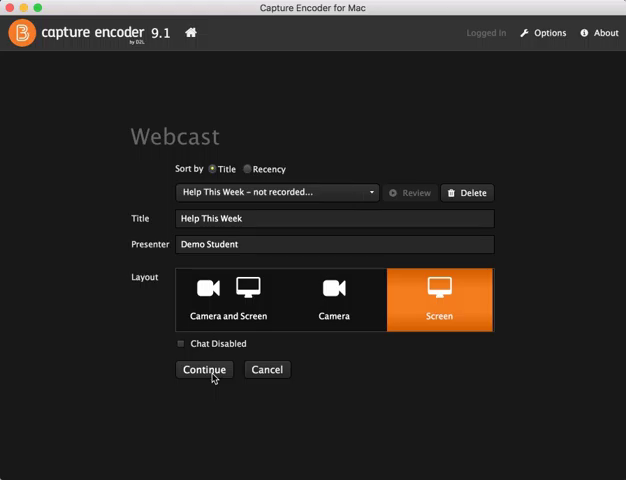
# Step: Continue to the broadcast view and keep DELL 2007FP as the captured display
pyautogui.click(204, 369)
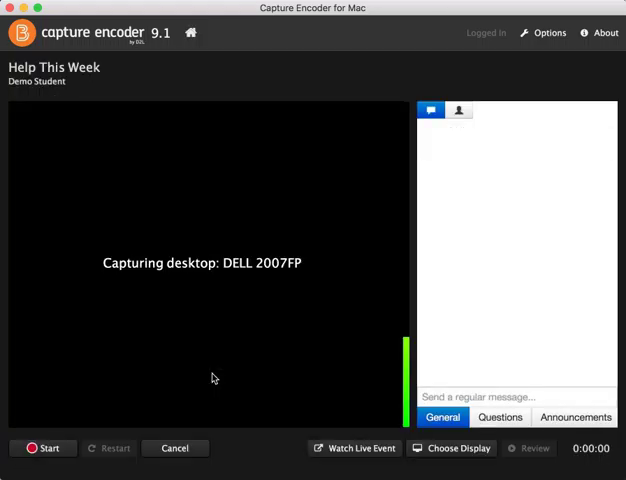
pyautogui.moveTo(378, 408)
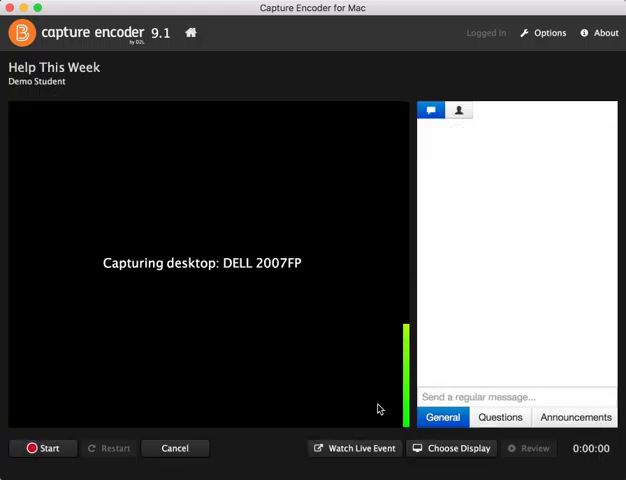
pyautogui.moveTo(335, 372)
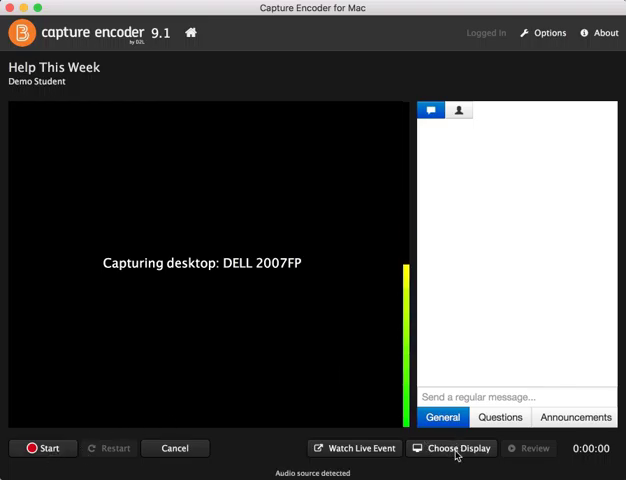
pyautogui.moveTo(457, 448)
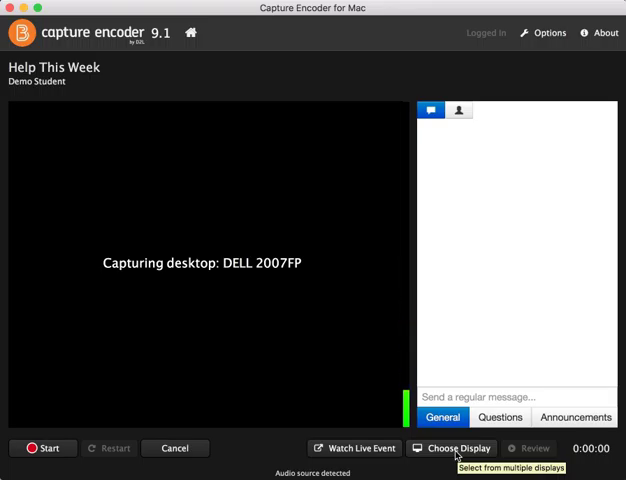
pyautogui.click(453, 448)
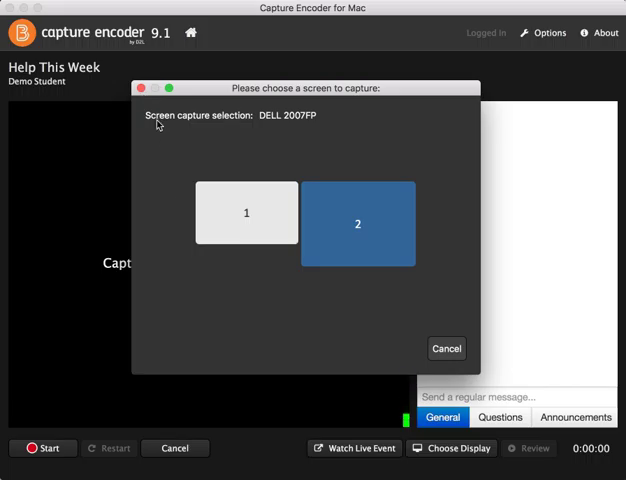
pyautogui.click(370, 222)
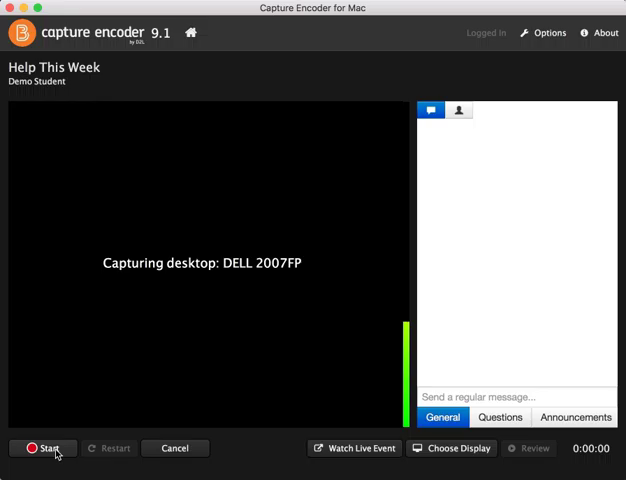
# Step: Start encoding, then check the Questions, Announcements and General chat channels
pyautogui.click(43, 448)
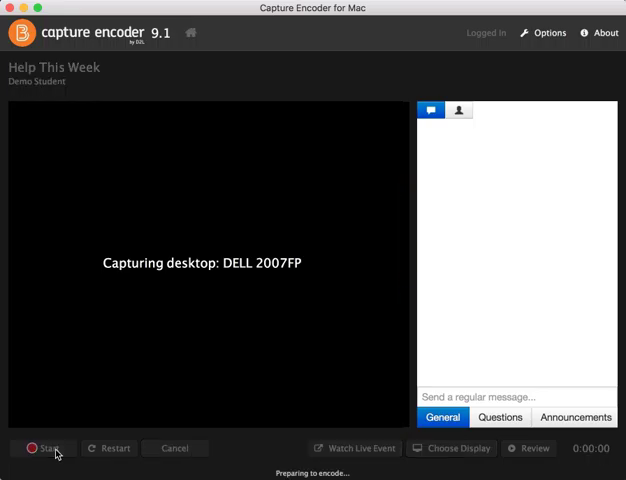
pyautogui.click(45, 447)
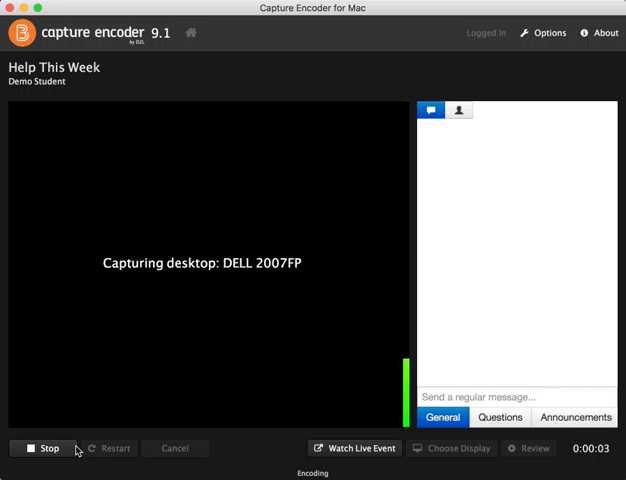
pyautogui.moveTo(268, 354)
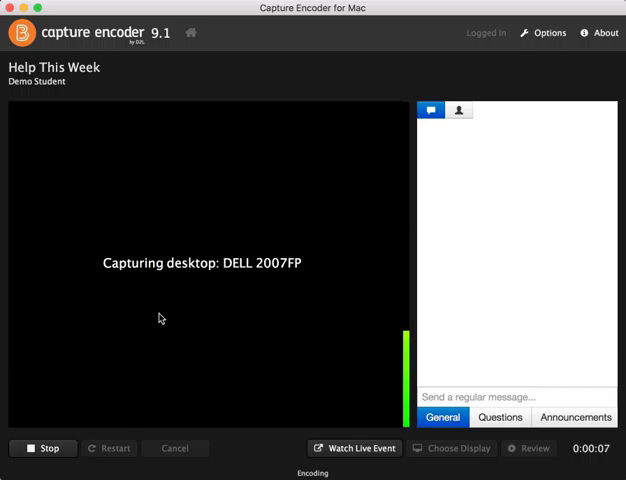
pyautogui.moveTo(254, 321)
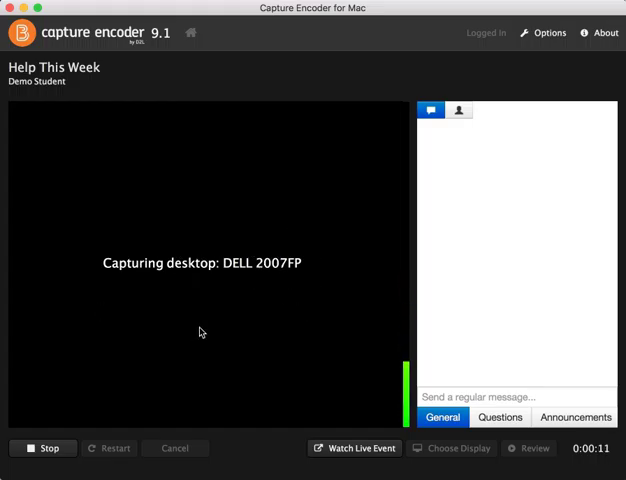
pyautogui.click(500, 417)
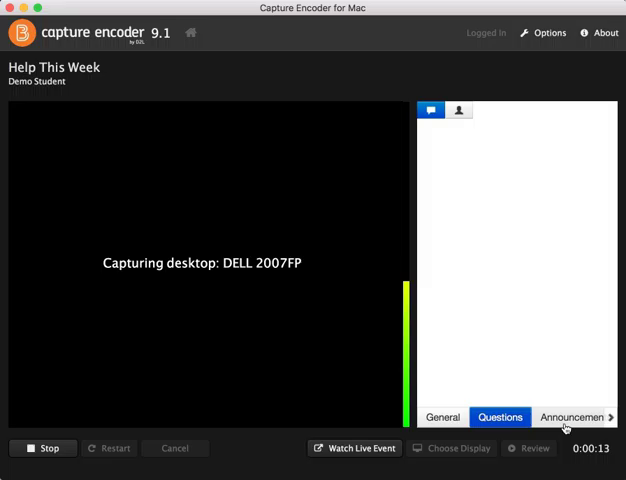
pyautogui.click(574, 417)
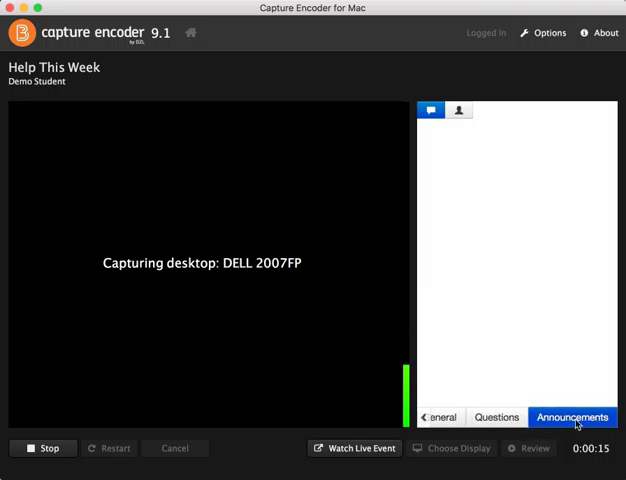
pyautogui.click(441, 417)
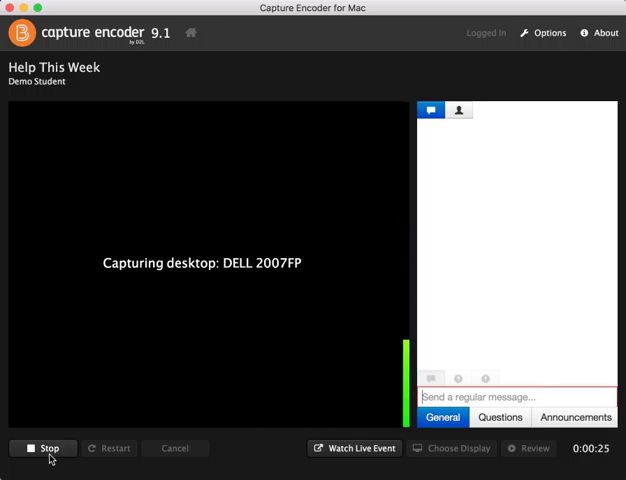
# Step: Stop the Help This Week broadcast and finish the session
pyautogui.click(42, 447)
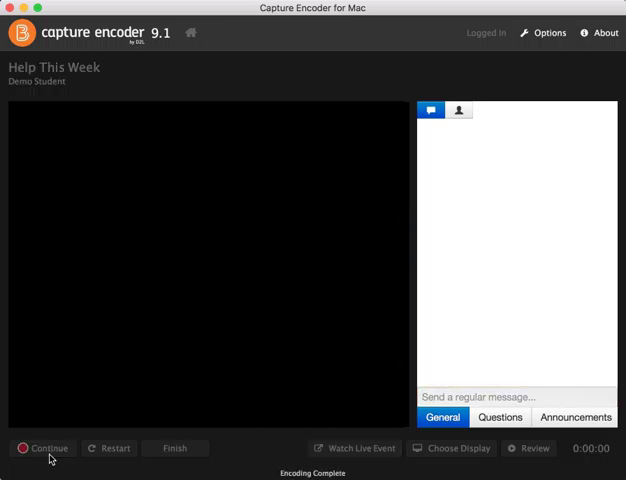
pyautogui.click(456, 448)
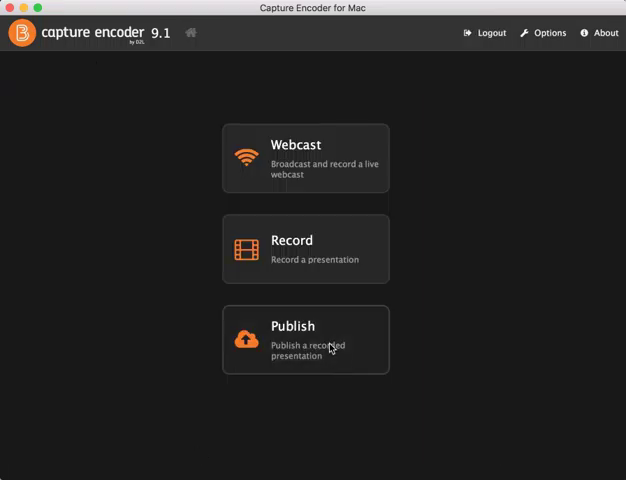
# Step: Upload the Help This Week recording to the demo_faculty folder from the Publish screen
pyautogui.click(305, 339)
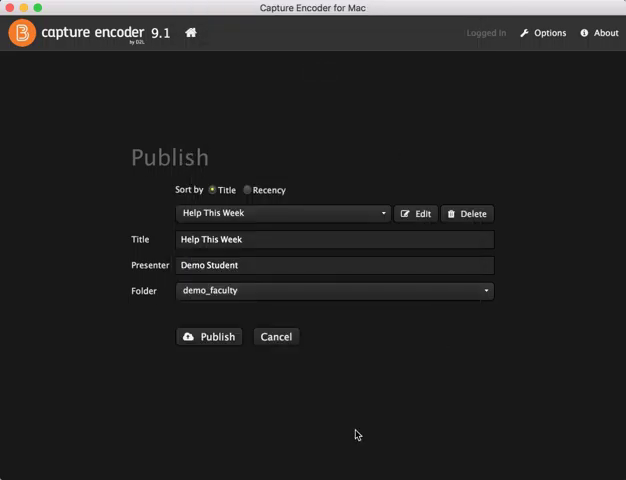
pyautogui.click(209, 336)
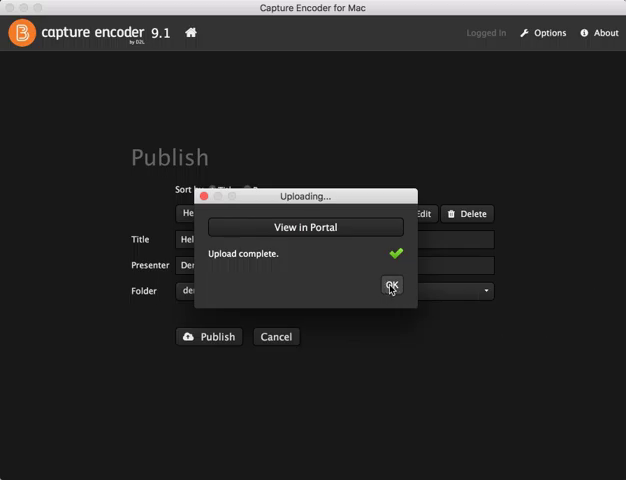
# Step: Acknowledge the upload, confirm event cleanup, and dismiss the no-presentations notice
pyautogui.click(391, 288)
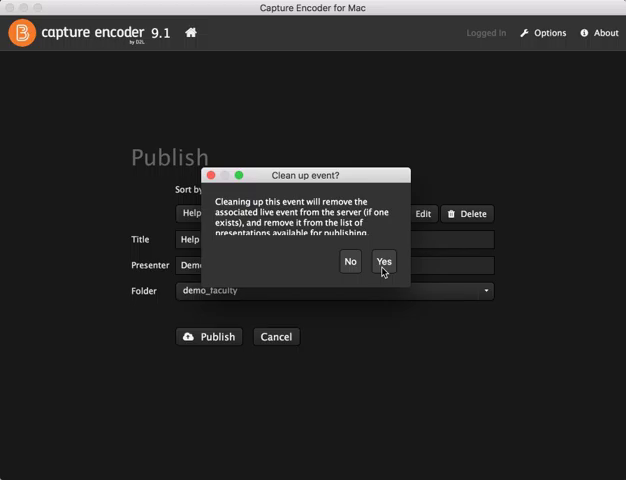
pyautogui.click(384, 262)
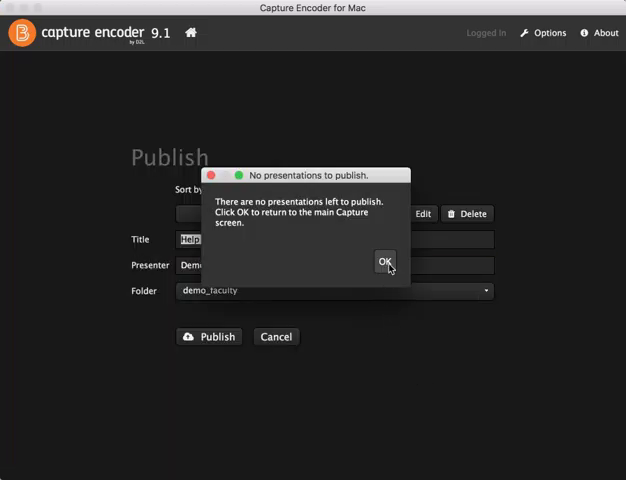
pyautogui.click(386, 261)
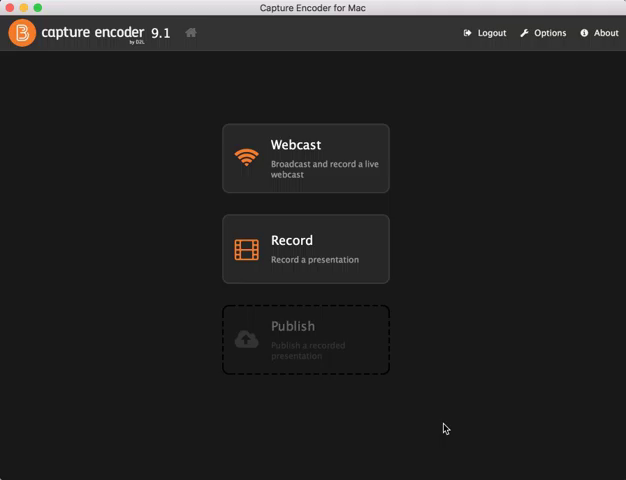